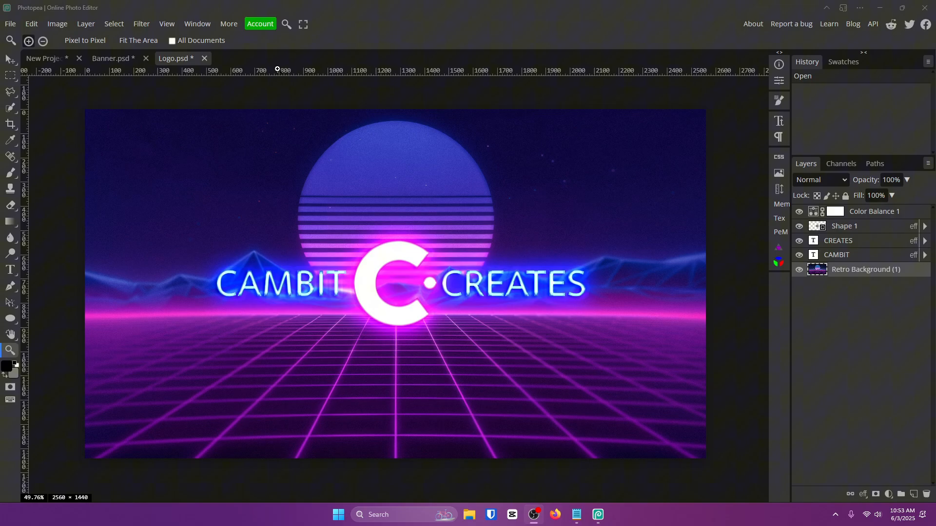
pyautogui.moveTo(309, 229)
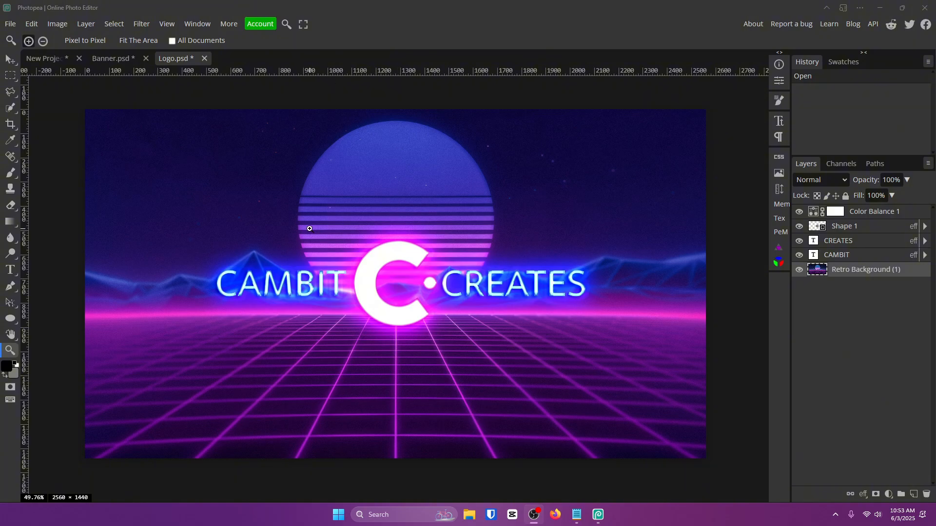
# Step: View the SuperBloom plugin's store page, then go back to the plugin list
pyautogui.click(196, 23)
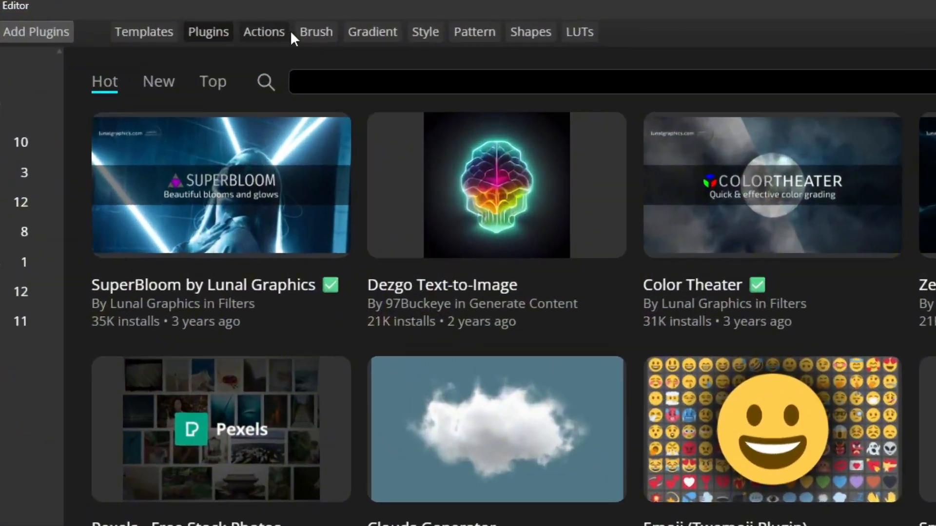
pyautogui.scroll(-3)
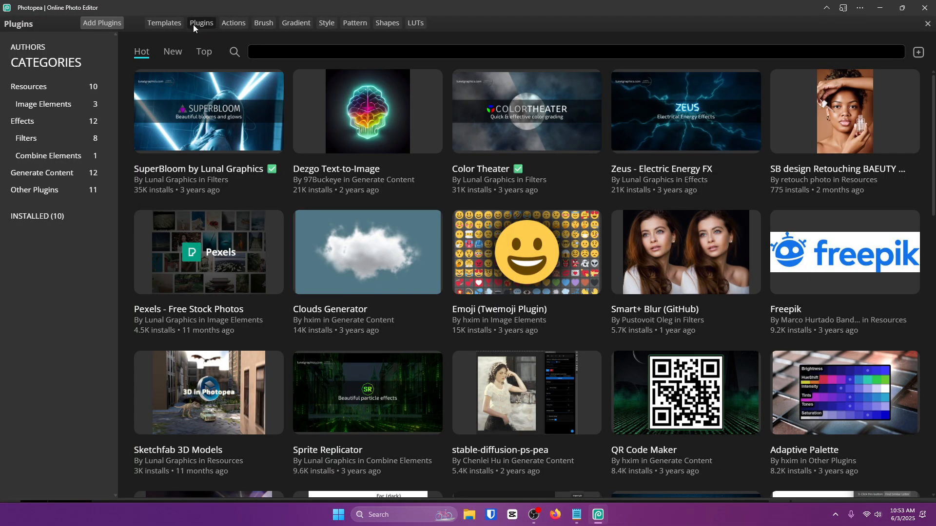
pyautogui.click(208, 112)
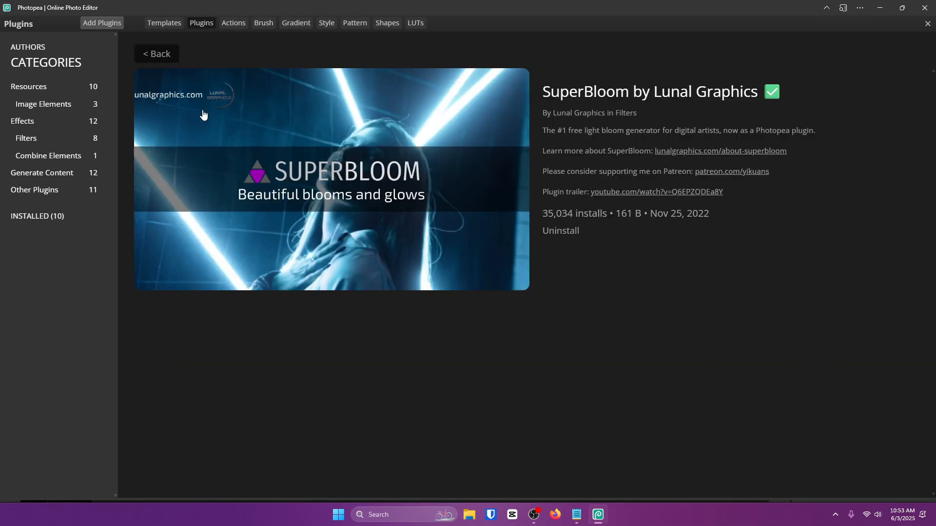
pyautogui.click(156, 54)
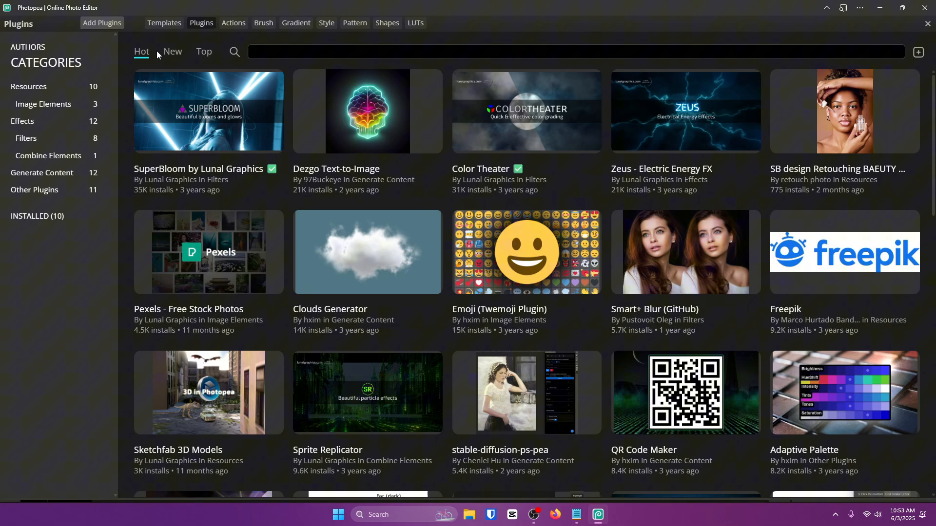
pyautogui.moveTo(491, 98)
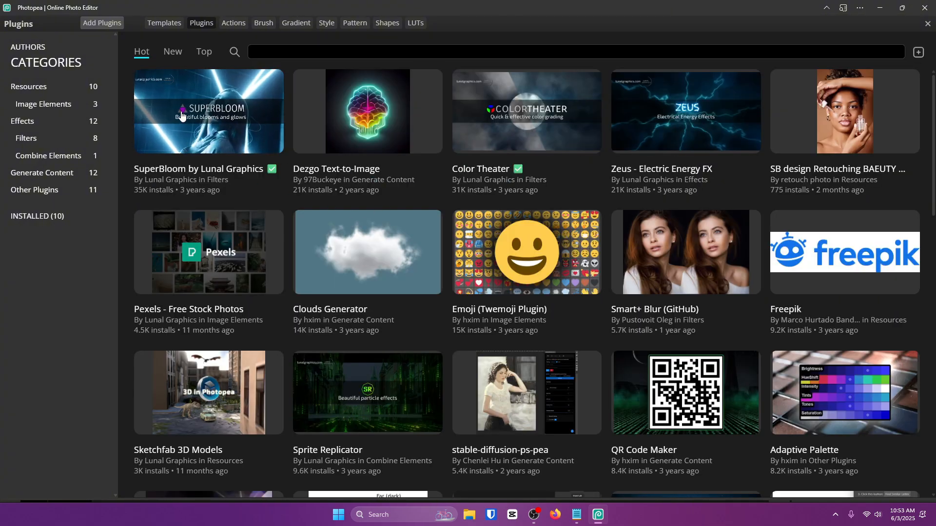
# Step: Revisit SuperBloom's page showing it installed, then close the store to return to Logo.psd
pyautogui.click(208, 111)
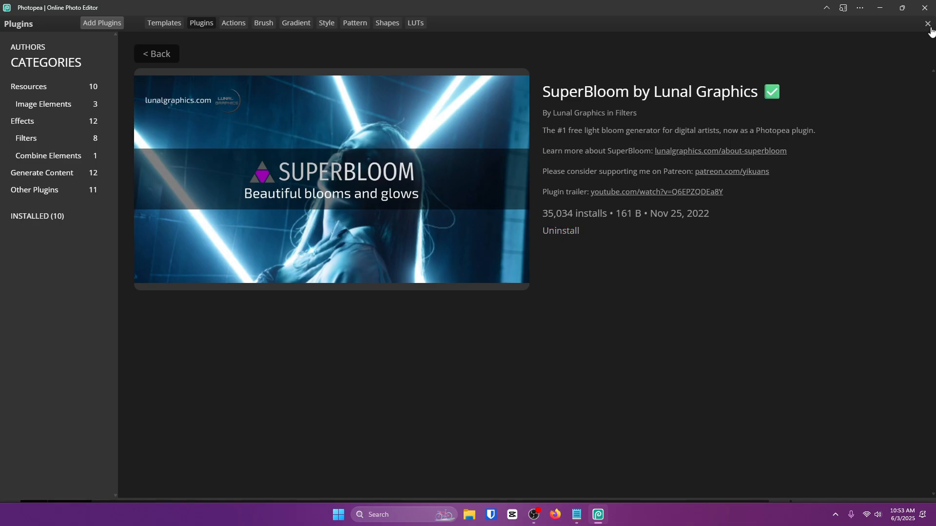
pyautogui.click(928, 24)
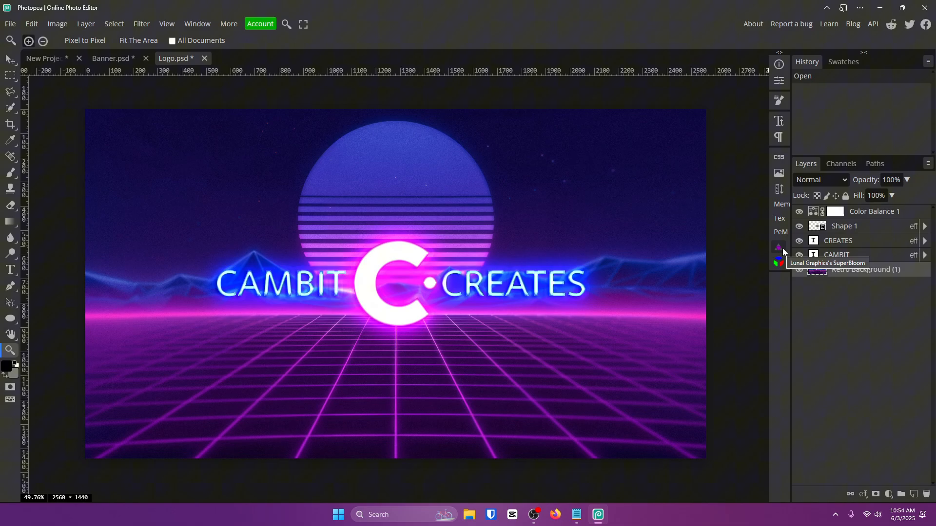
# Step: Launch the SuperBloom plugin from the right-hand strip, previewing a glow on the CAMBIT CREATES logo
pyautogui.click(778, 248)
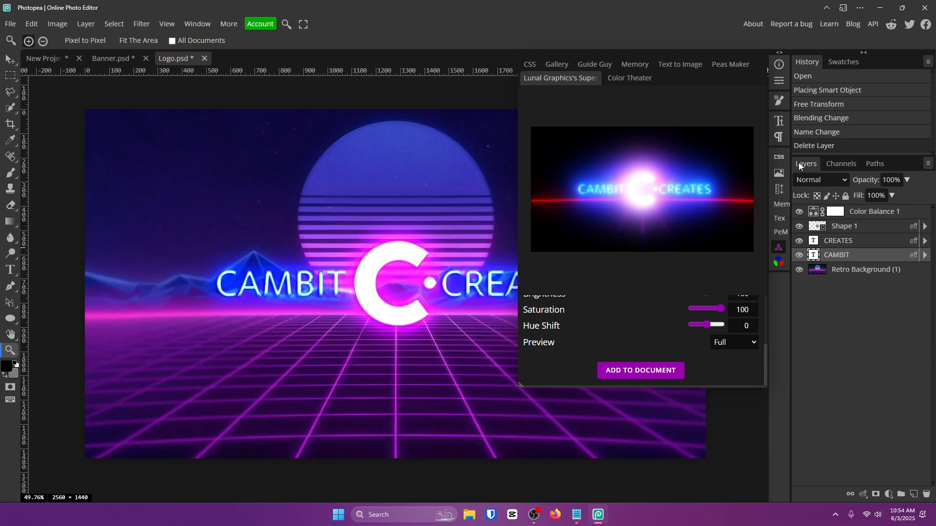
pyautogui.moveTo(779, 81)
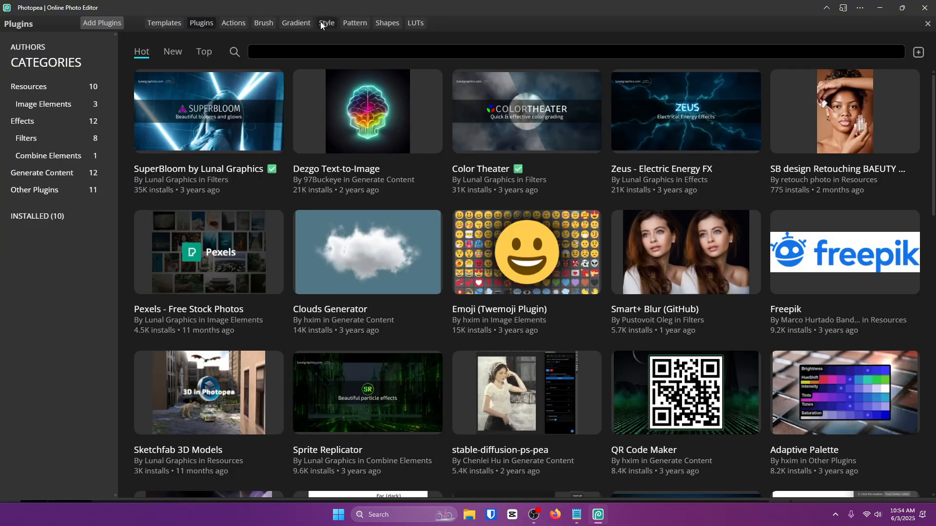
# Step: Switch the store to Styles and view the Cool Text Styles and Neon style detail pages
pyautogui.click(326, 22)
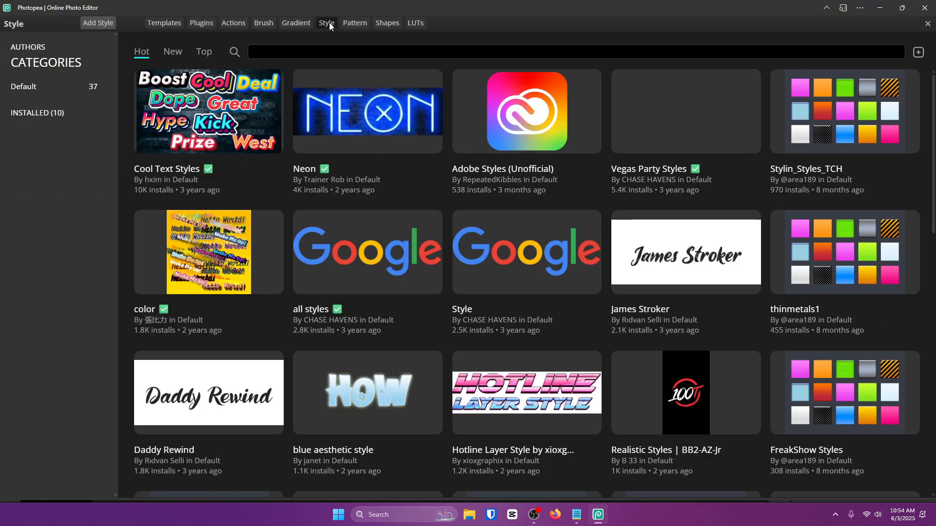
pyautogui.moveTo(385, 119)
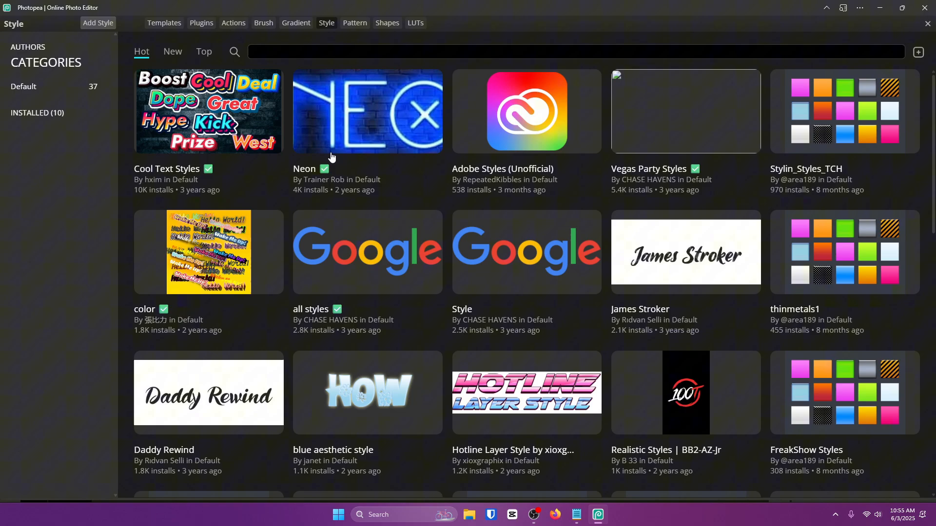
pyautogui.click(367, 111)
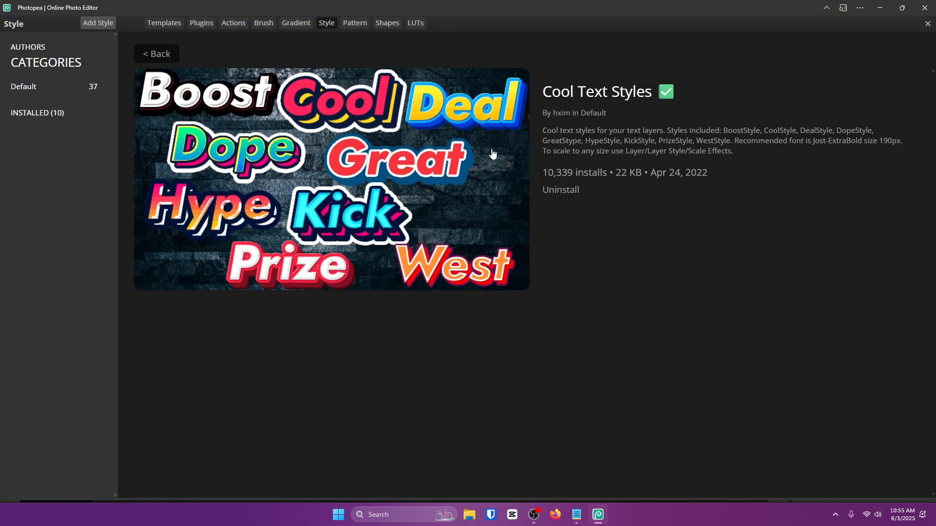
pyautogui.click(156, 54)
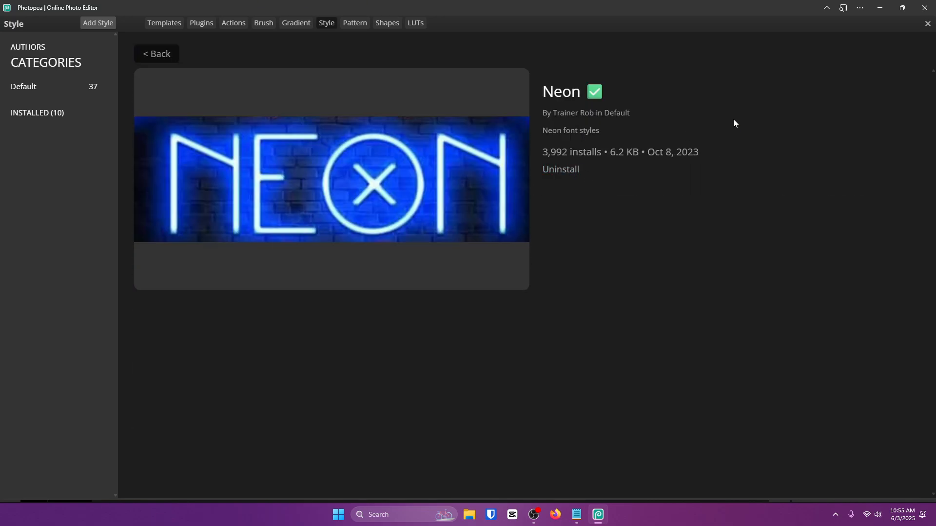
# Step: Close the style store and bring up Layer Style for the CREATES text, browsing the preset swatch
pyautogui.click(927, 23)
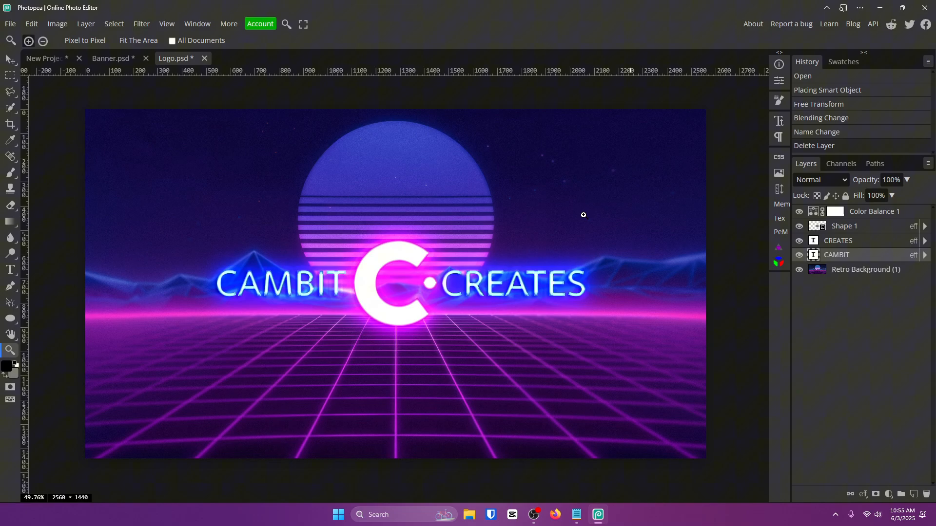
pyautogui.moveTo(86, 199)
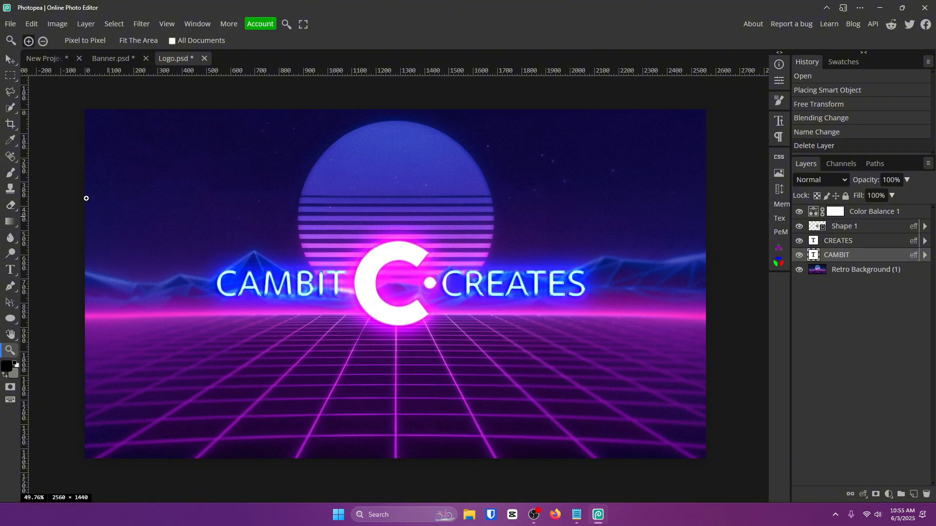
pyautogui.click(9, 59)
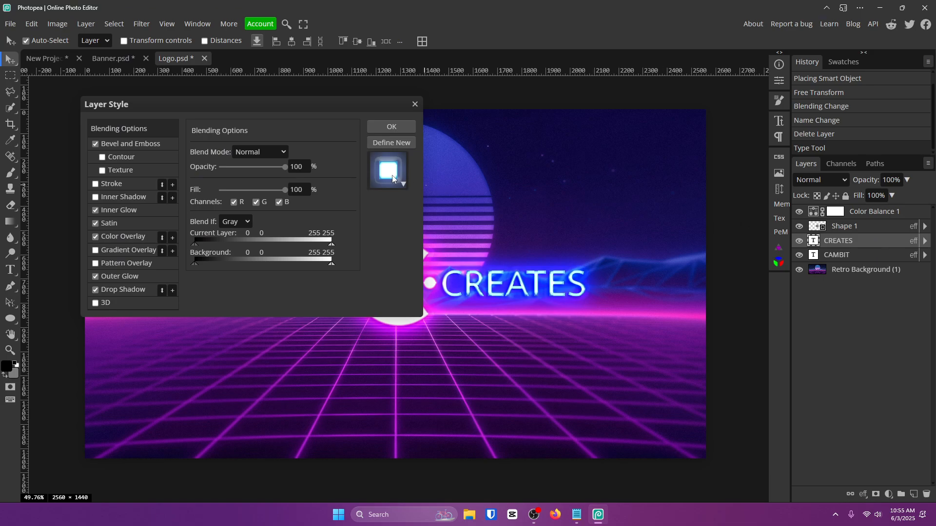
pyautogui.click(401, 186)
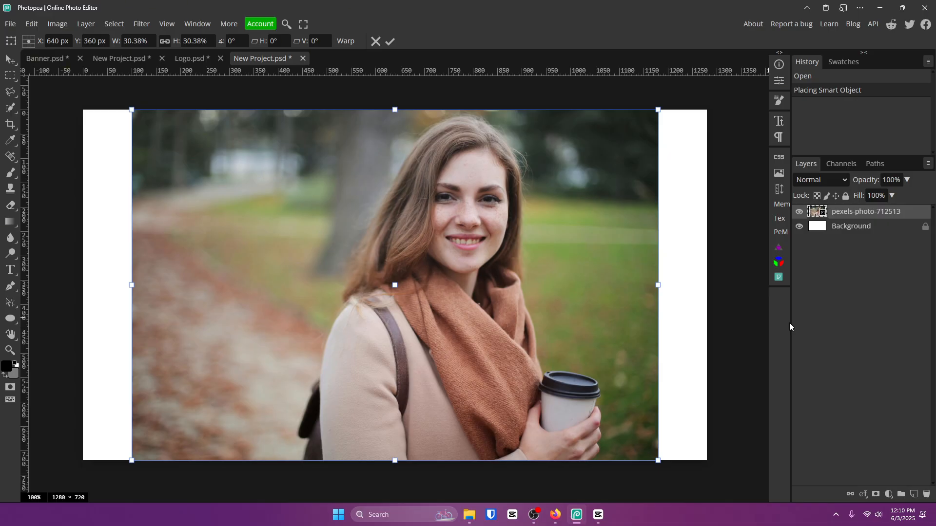
pyautogui.moveTo(385, 55)
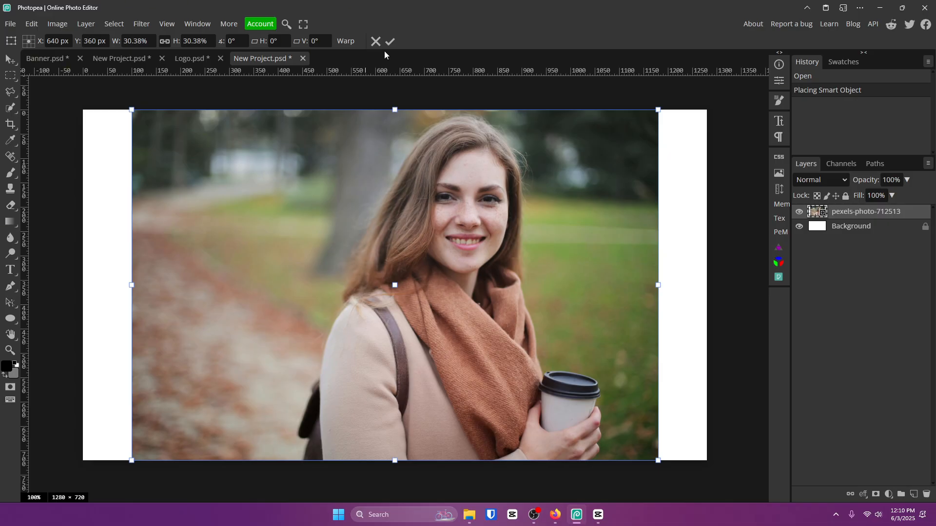
# Step: Commit the pexels-photo-712513 placement and head to the Templates store
pyautogui.click(389, 41)
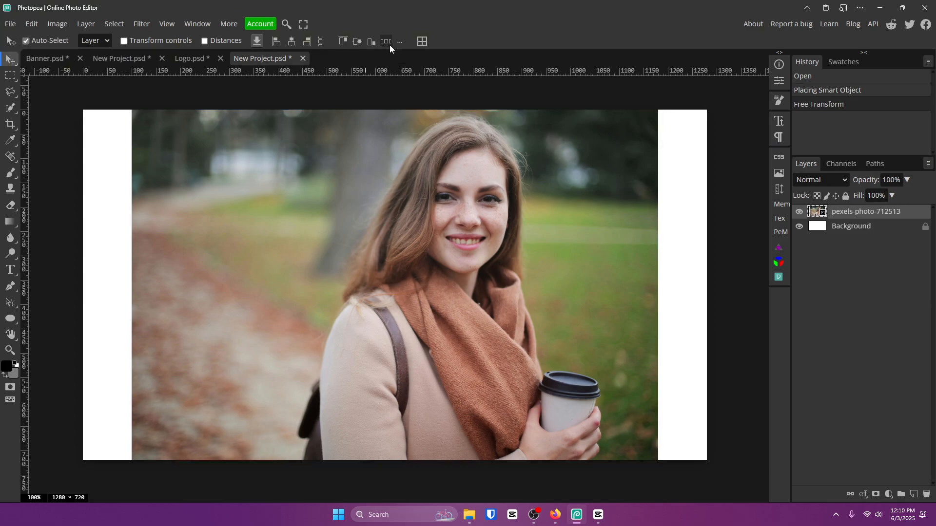
pyautogui.click(114, 24)
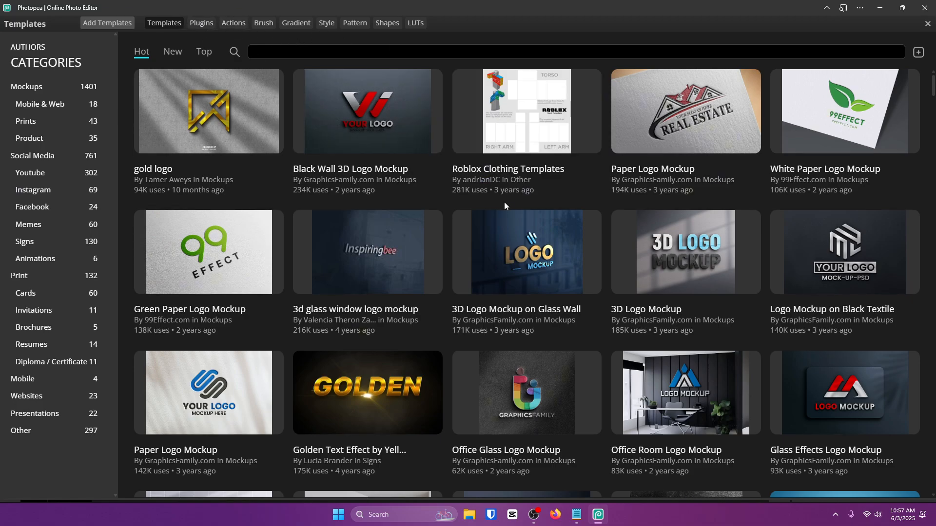
pyautogui.moveTo(343, 160)
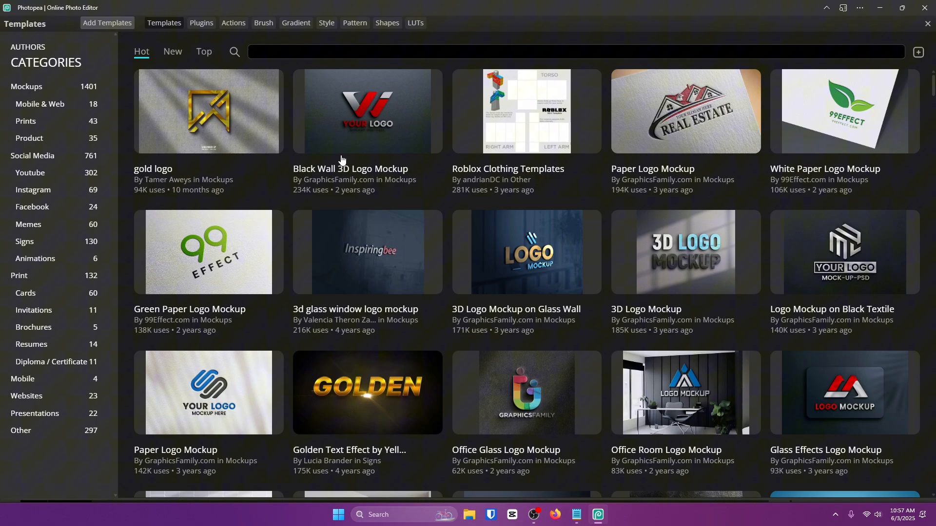
# Step: Scroll through the logo mockup templates, then move on to the Plugins catalog
pyautogui.scroll(-3)
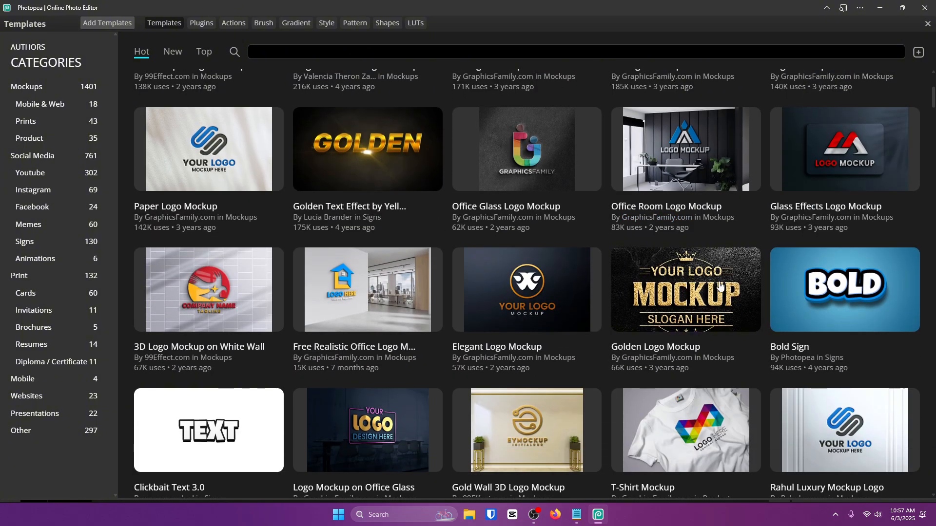
pyautogui.click(845, 290)
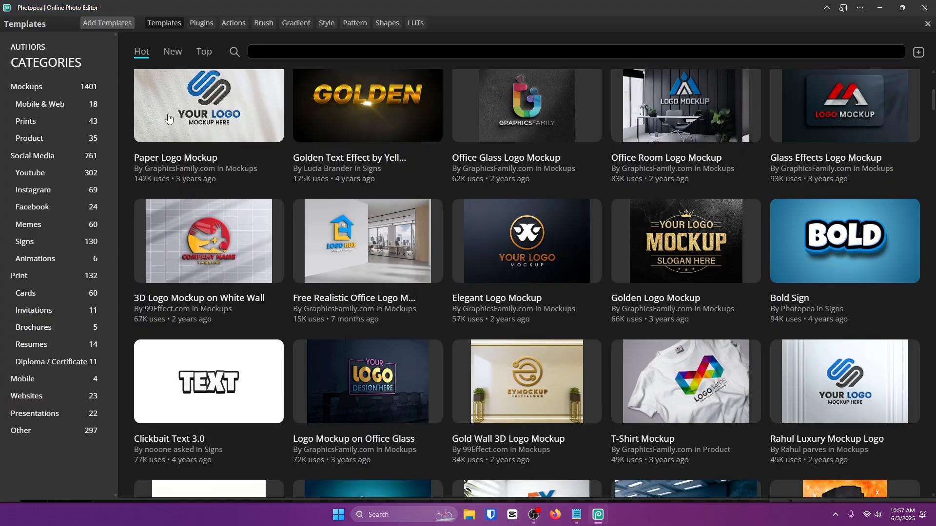
pyautogui.scroll(-3)
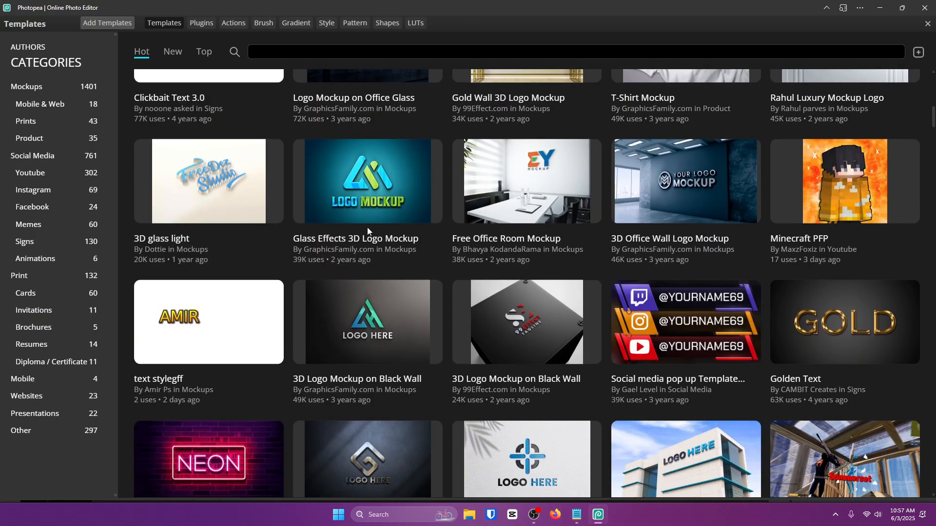
pyautogui.click(208, 463)
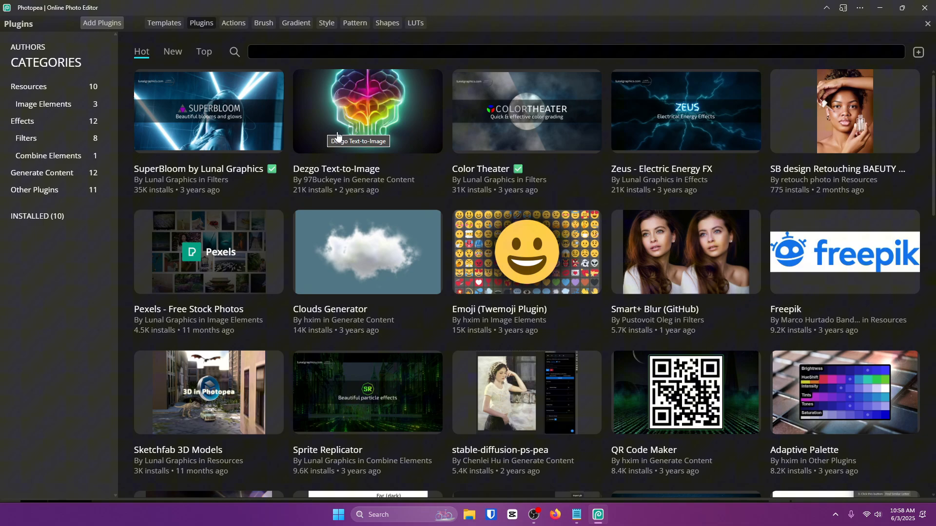
pyautogui.moveTo(275, 217)
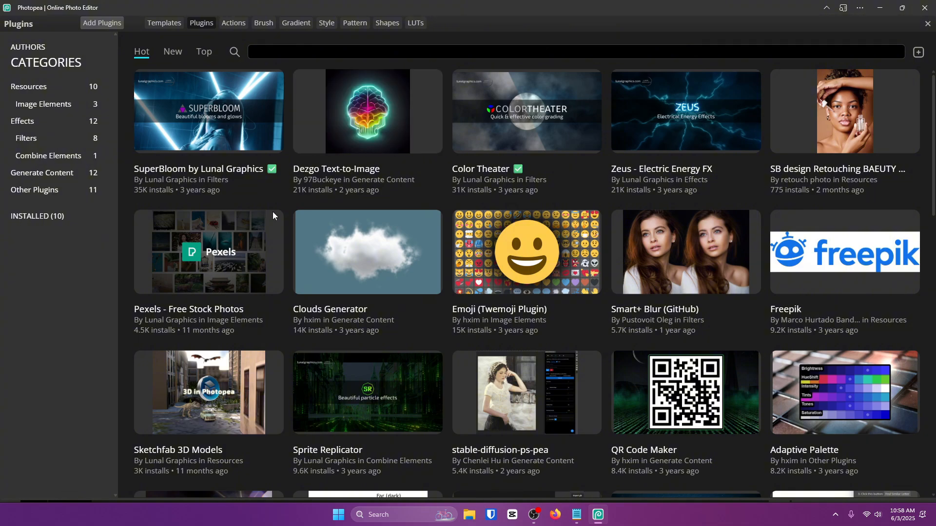
# Step: Install the Pexels Free Stock Photos plugin and close the store
pyautogui.click(208, 251)
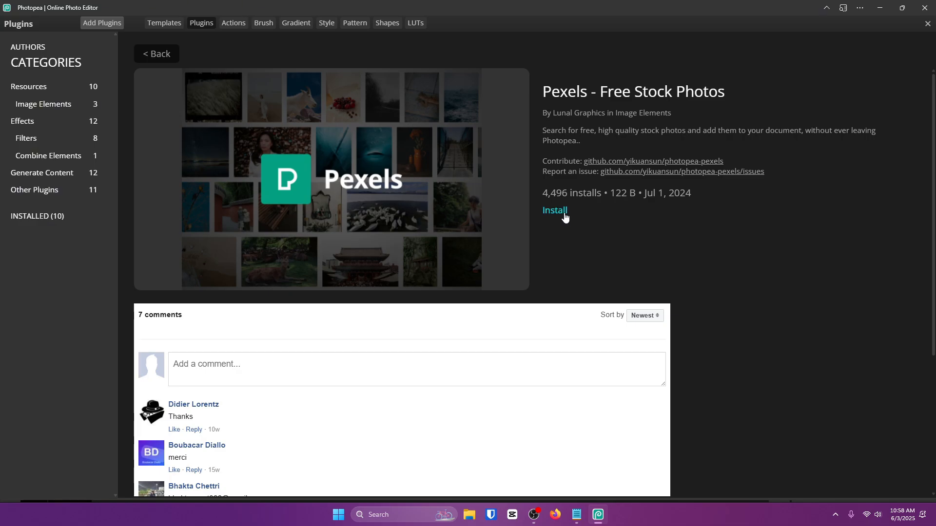
pyautogui.click(555, 210)
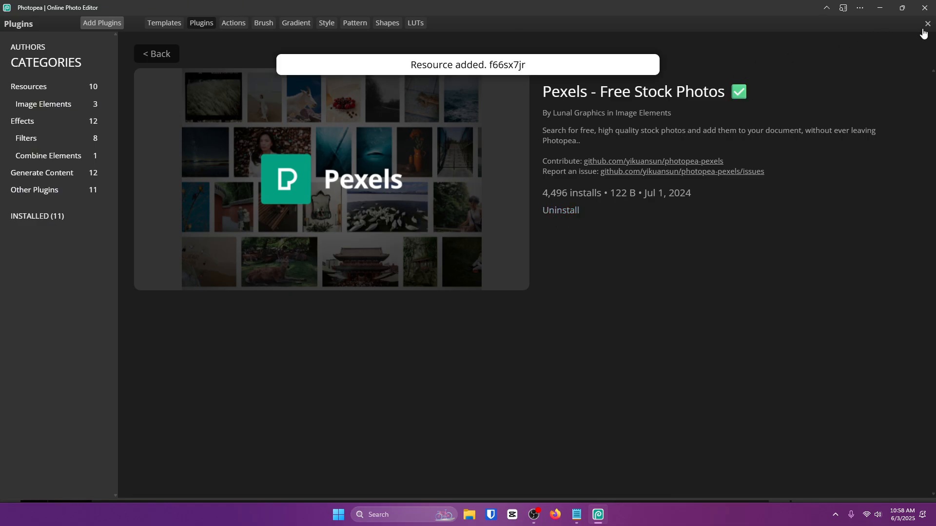
pyautogui.click(927, 24)
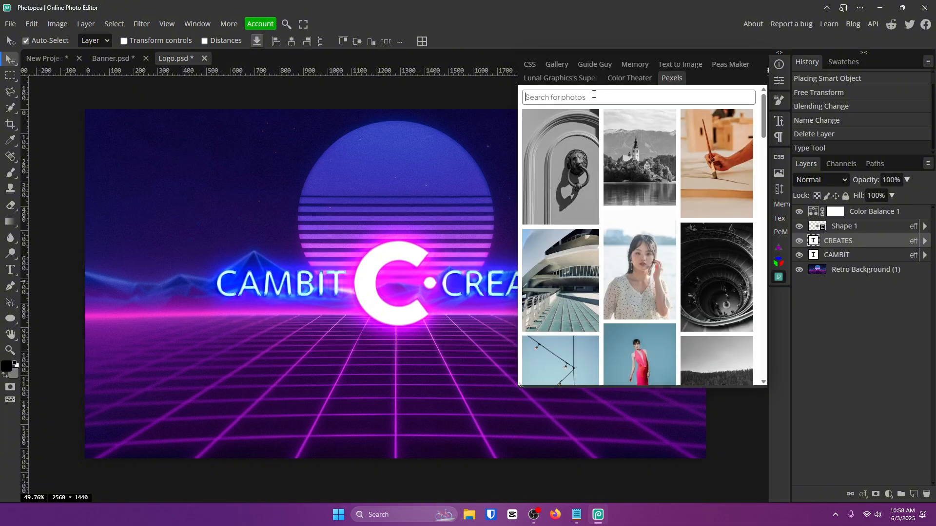
# Step: Search the Pexels panel for 'dog' photos and browse the results
pyautogui.write('dog')
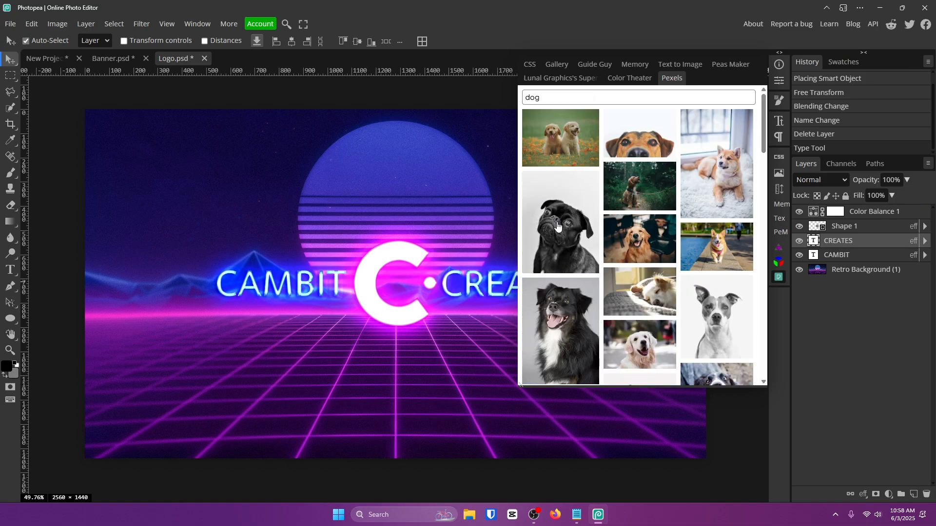
pyautogui.click(560, 223)
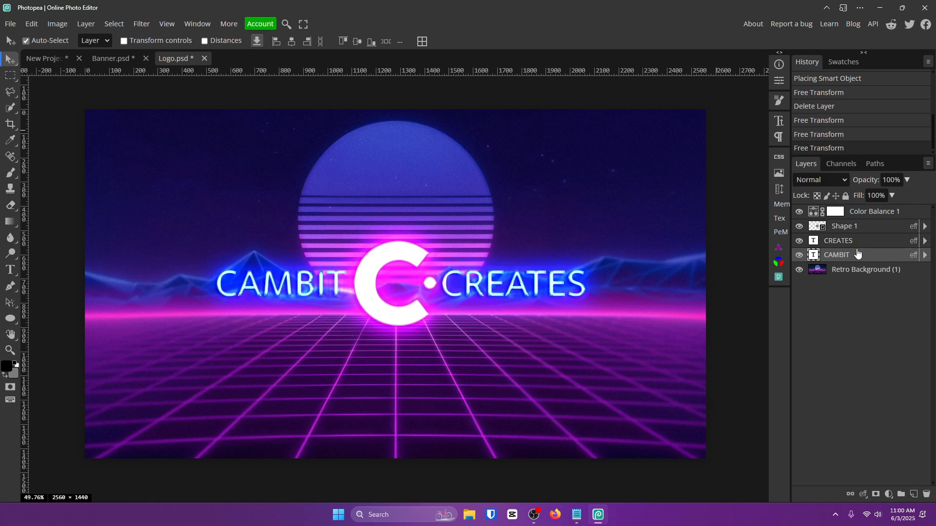
pyautogui.moveTo(855, 232)
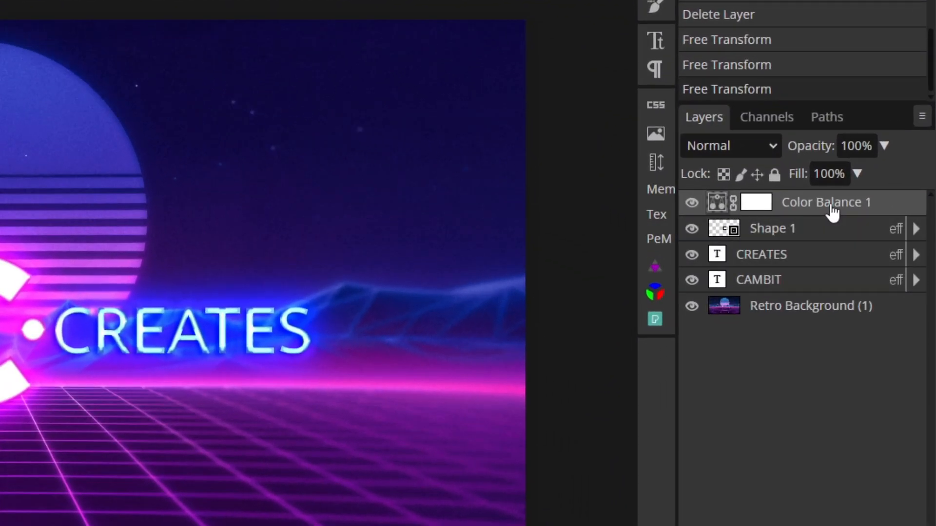
# Step: Group all logo layers from Color Balance 1 down into a folder named Text and expand it
pyautogui.click(811, 305)
pyautogui.write('Text')
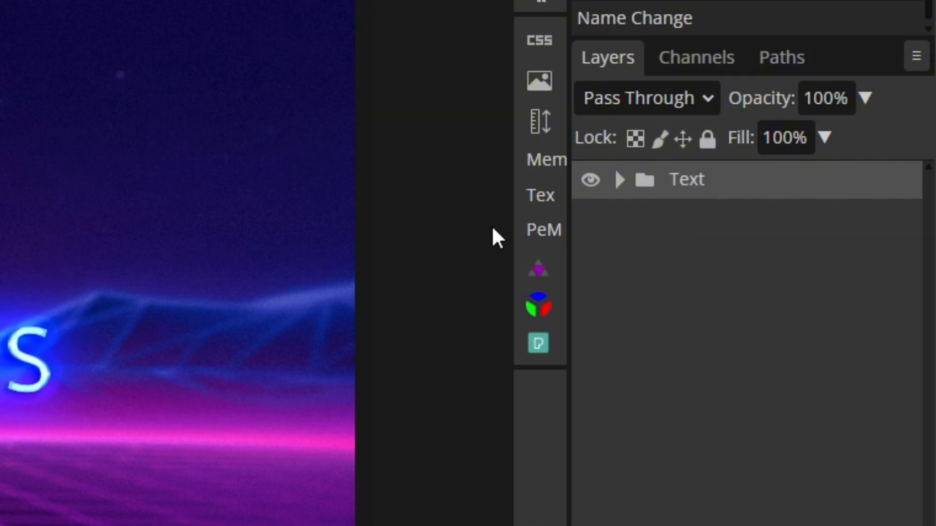
pyautogui.click(619, 179)
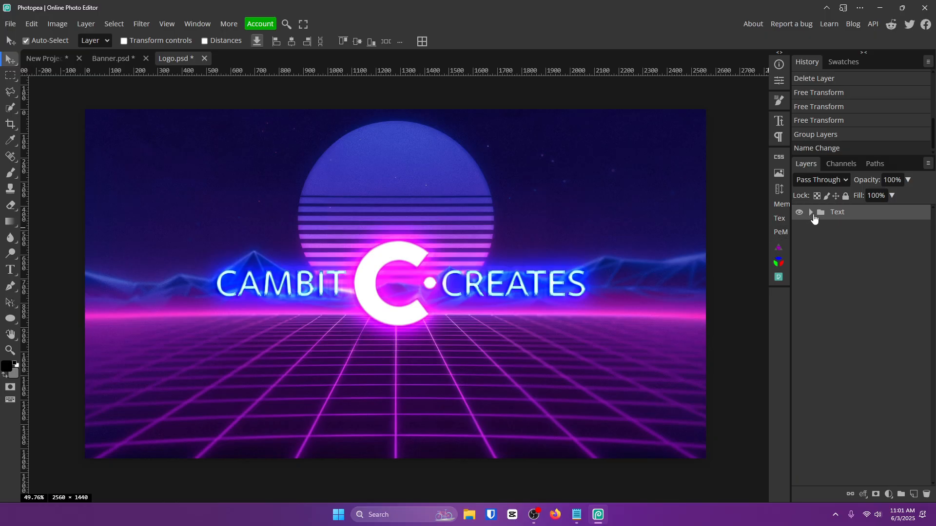
pyautogui.click(810, 212)
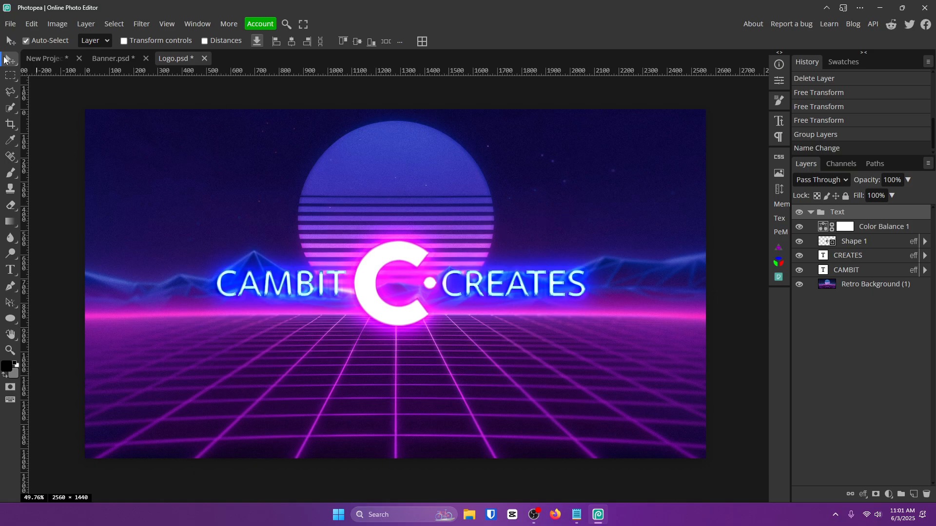
pyautogui.click(10, 23)
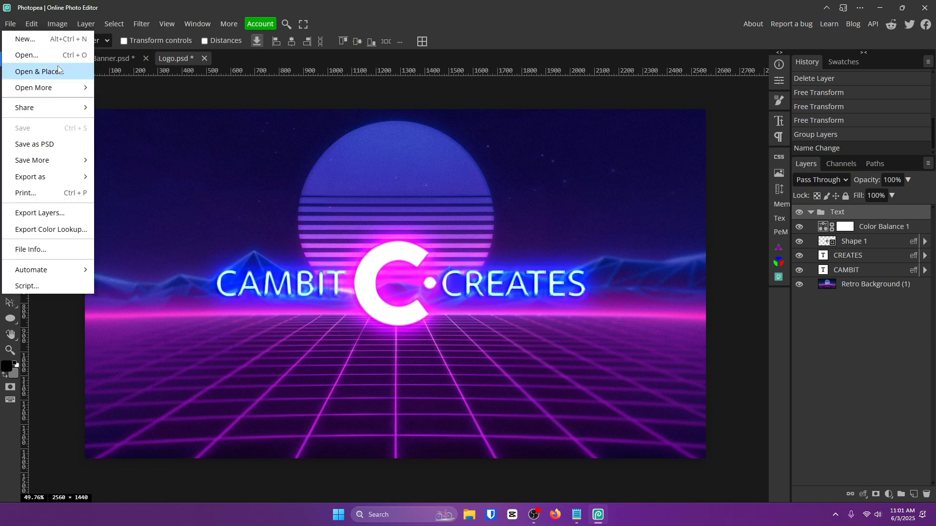
pyautogui.click(39, 71)
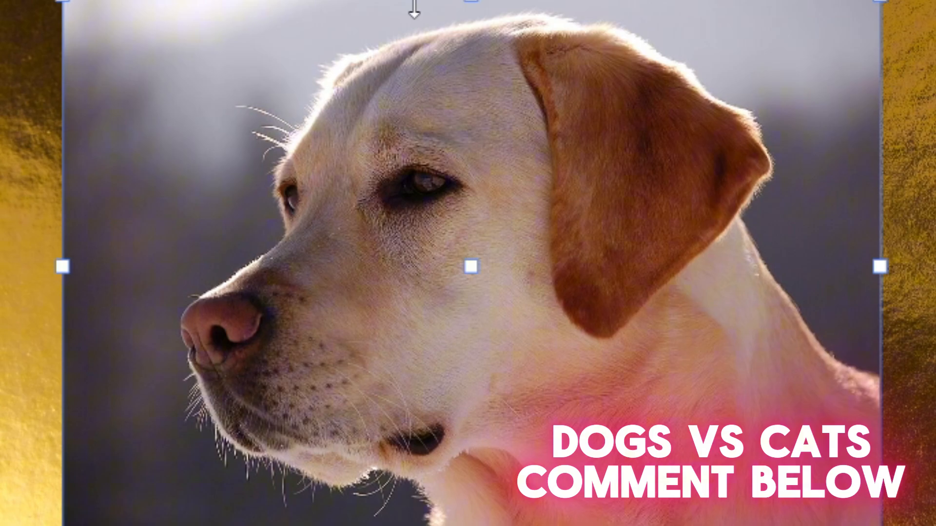
pyautogui.click(173, 58)
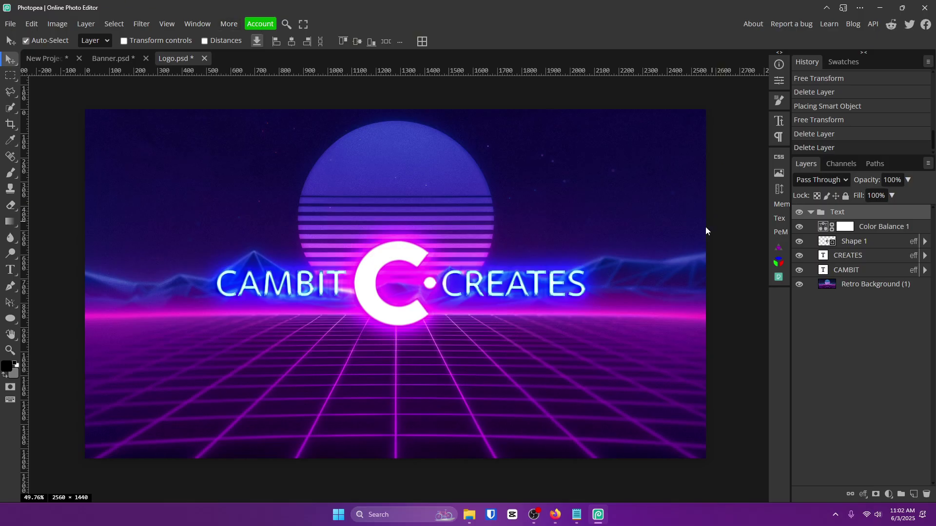
pyautogui.moveTo(694, 241)
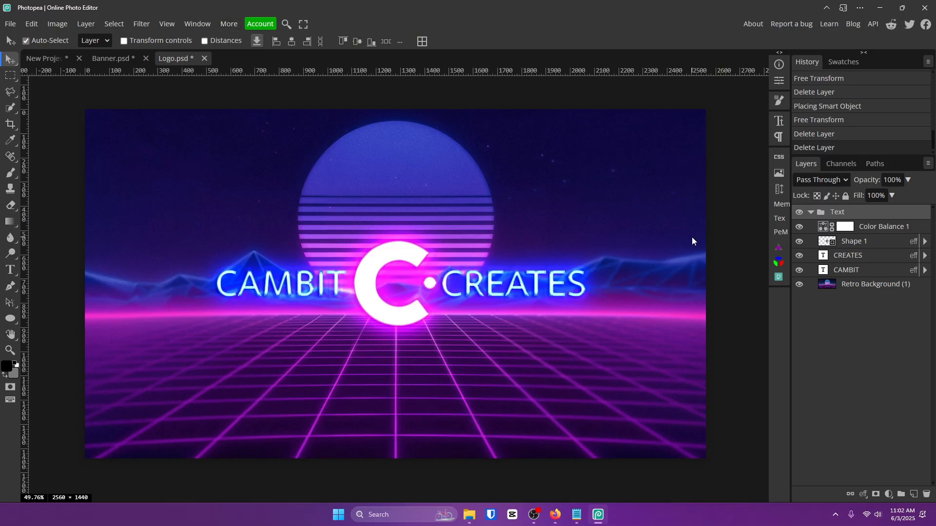
pyautogui.moveTo(236, 30)
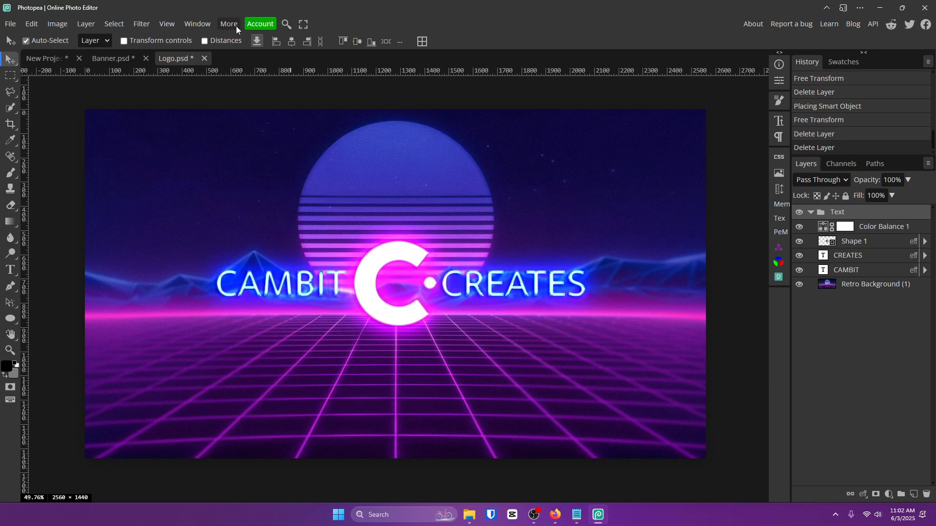
# Step: Review the Keyboard Shortcuts reference from the More menu, then close it
pyautogui.click(228, 24)
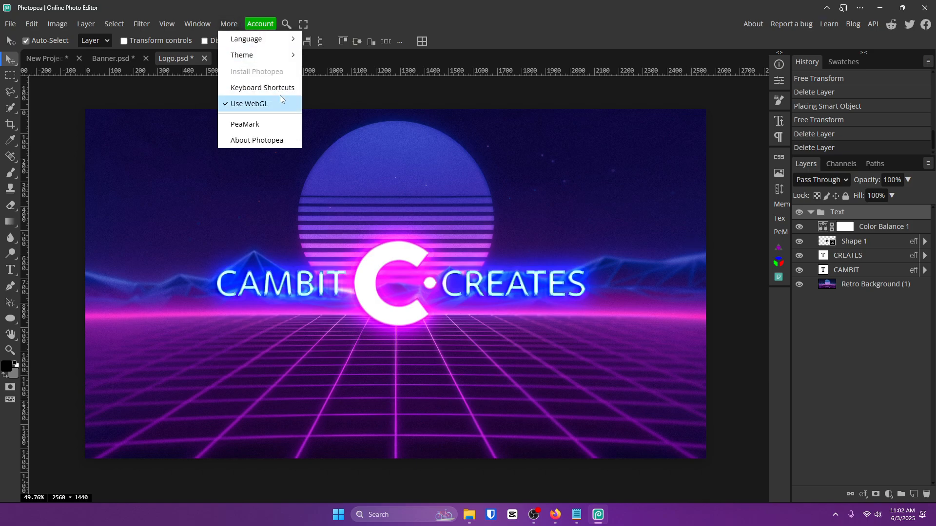
pyautogui.click(262, 87)
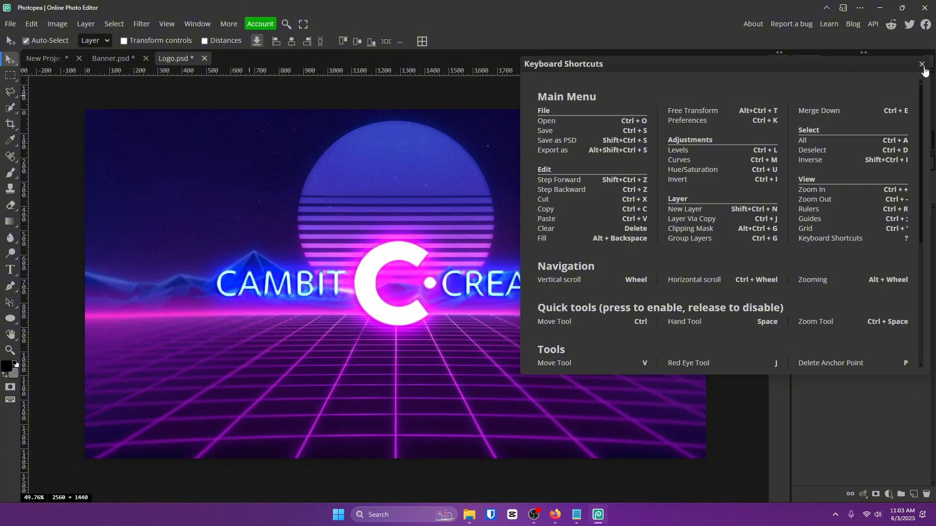
pyautogui.click(921, 63)
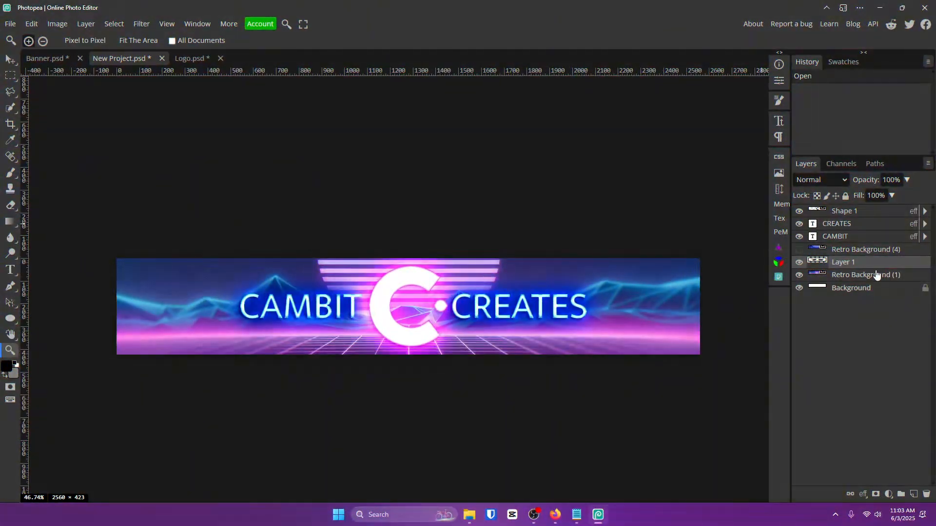
# Step: Select the banner's Shape 1 layer and compare the Logo.psd and New Project documents
pyautogui.click(799, 249)
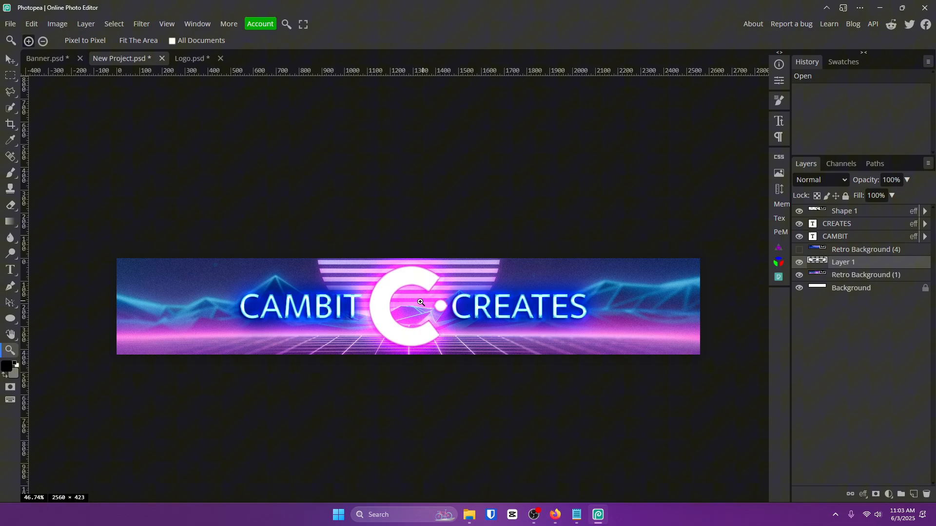
pyautogui.click(190, 58)
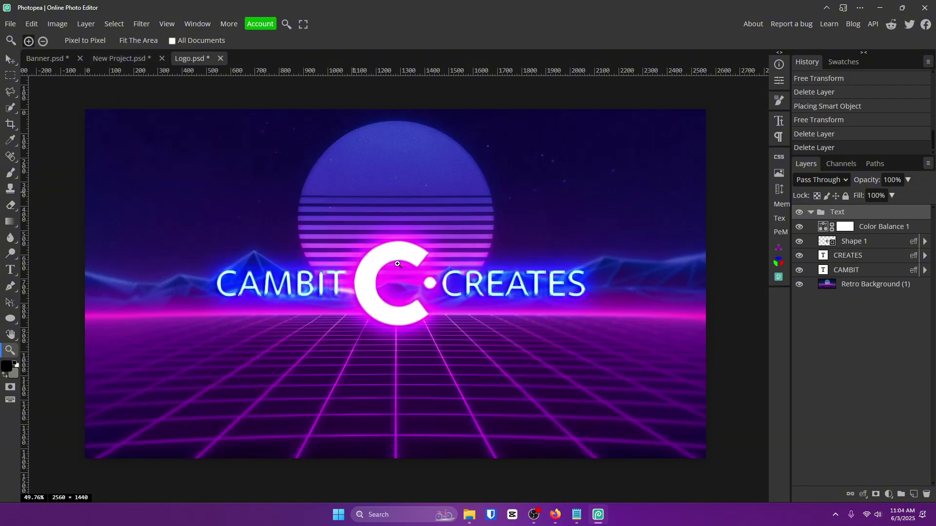
pyautogui.click(117, 58)
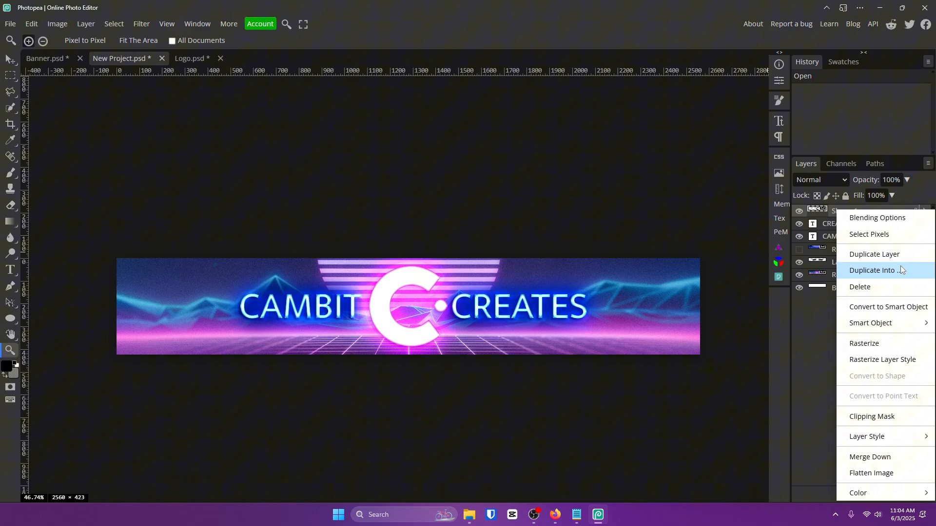
# Step: Duplicate the C shape into Logo.psd and switch there to see it over the CAMBIT text
pyautogui.click(872, 270)
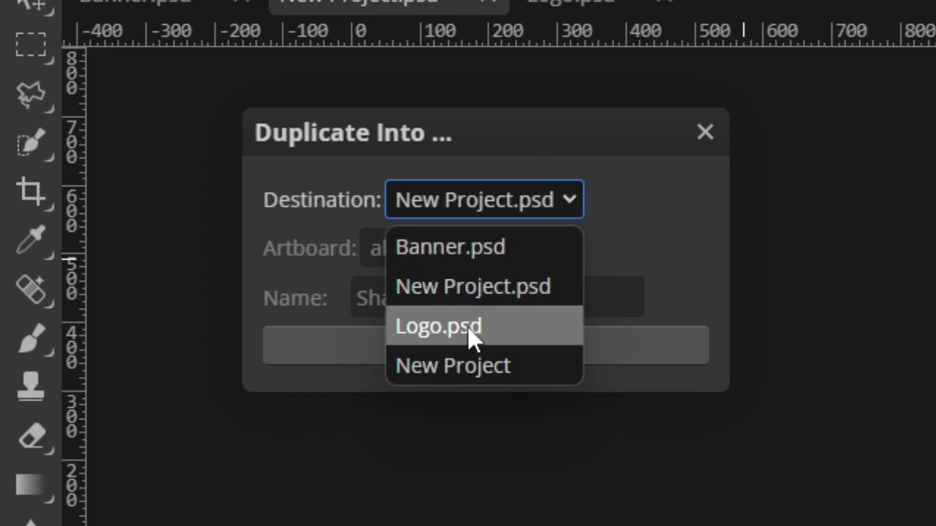
pyautogui.moveTo(502, 341)
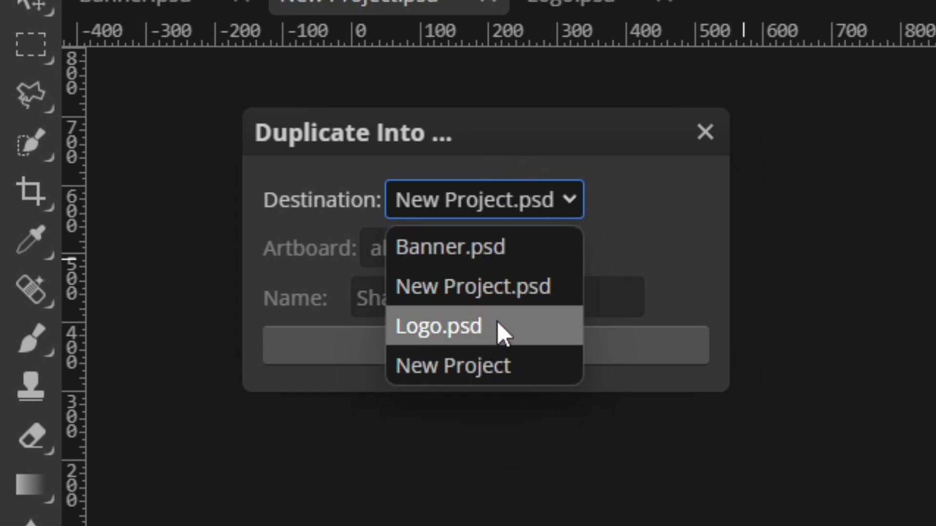
pyautogui.click(440, 327)
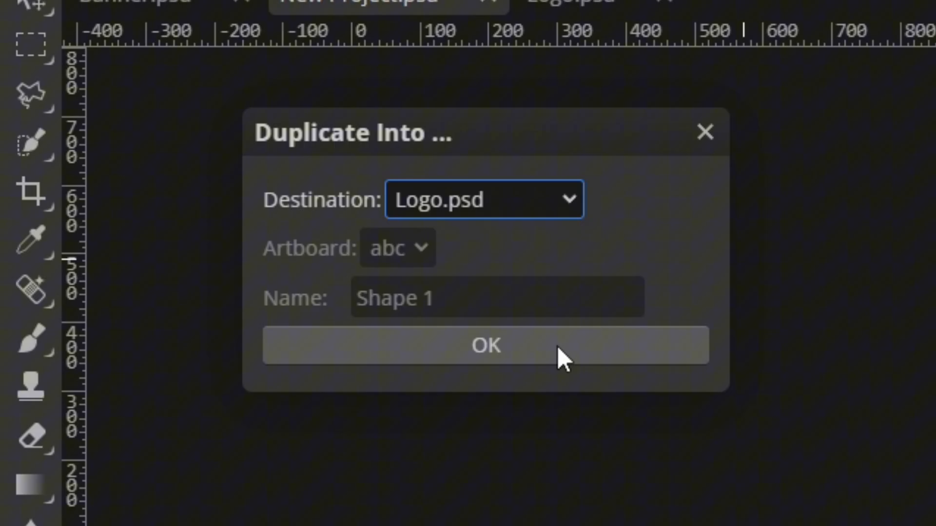
pyautogui.click(487, 346)
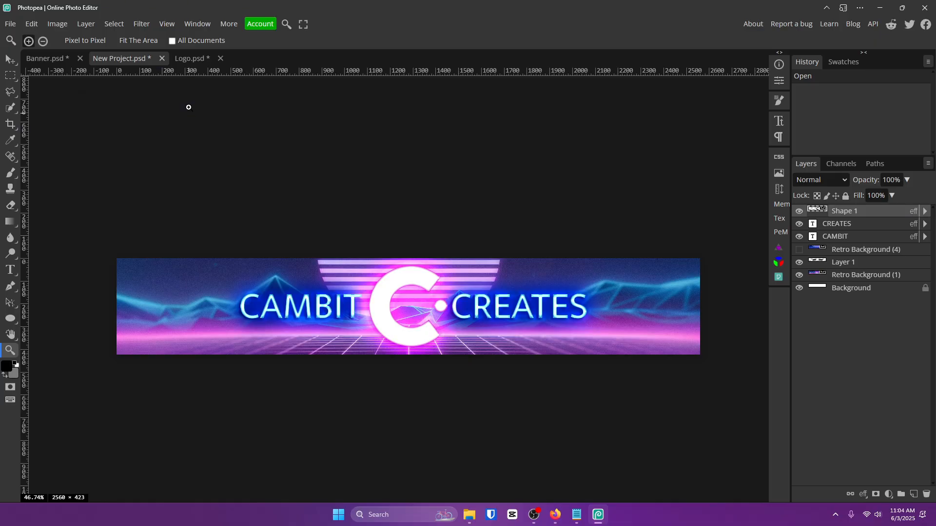
pyautogui.click(191, 58)
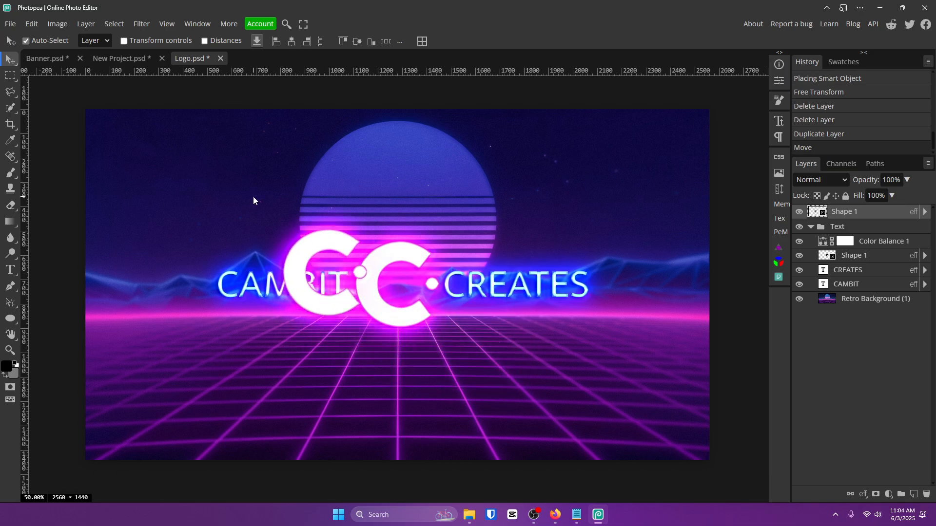
pyautogui.moveTo(836, 195)
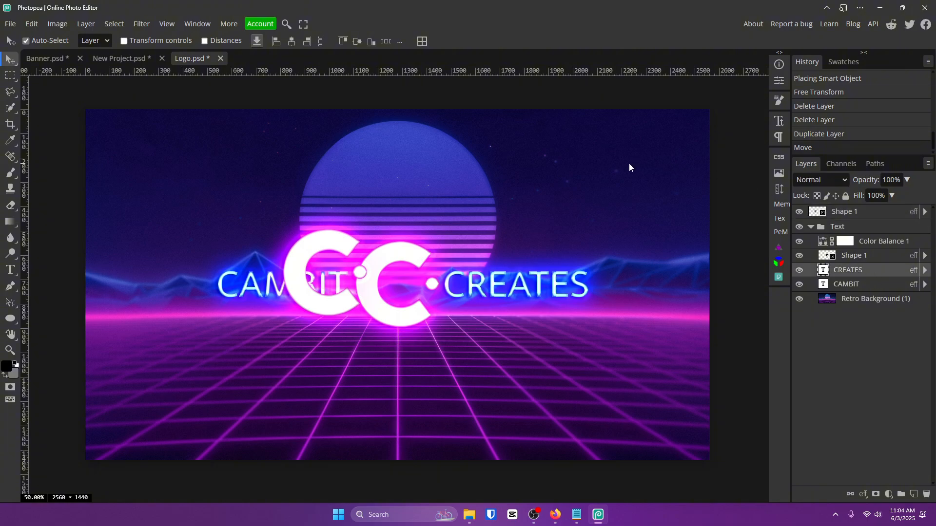
pyautogui.moveTo(523, 166)
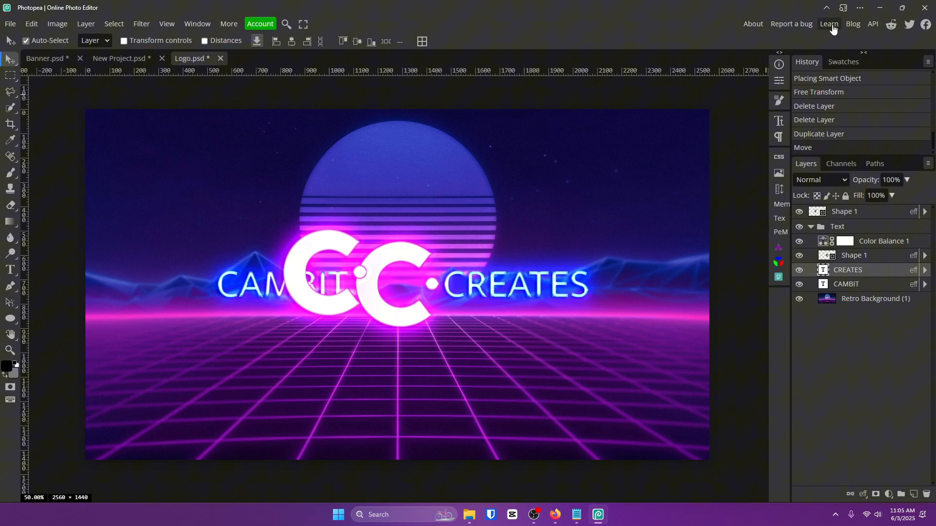
# Step: Browse Photopea's Learn introduction page and the Tutorials list from the top bar
pyautogui.click(829, 23)
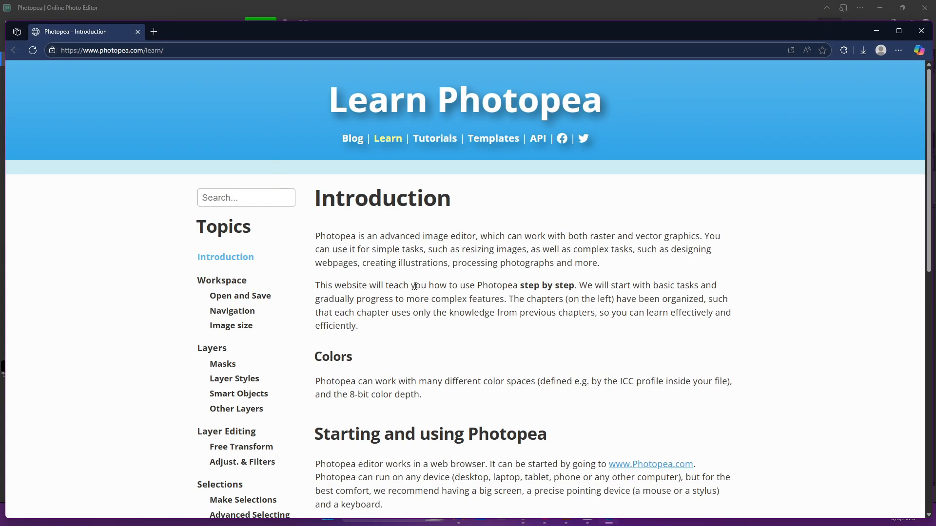
pyautogui.scroll(-3)
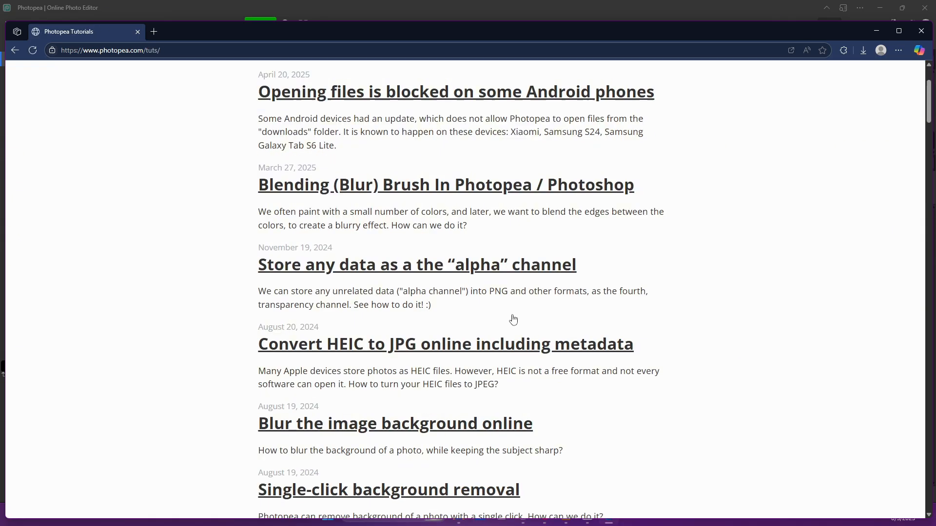
pyautogui.scroll(-3)
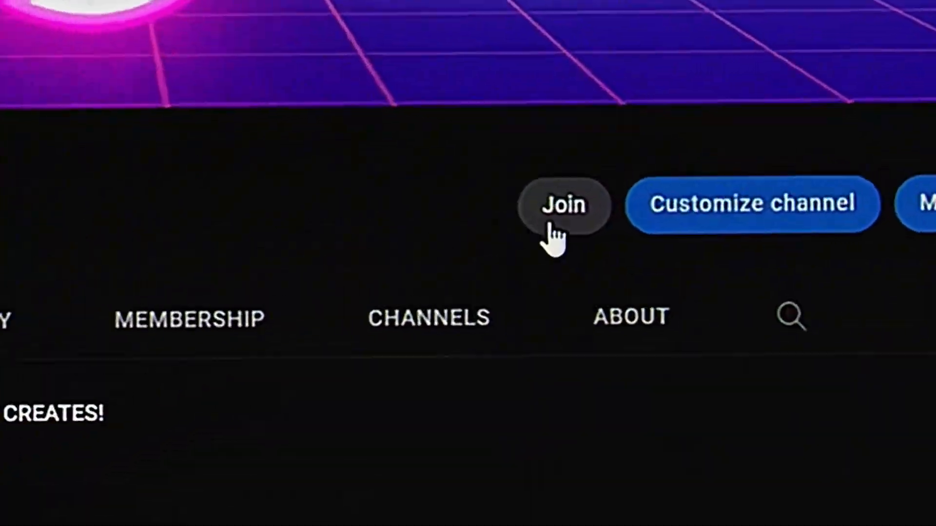
# Step: Bring up the CAMBIT Creates channel membership offer via the Join button
pyautogui.click(563, 206)
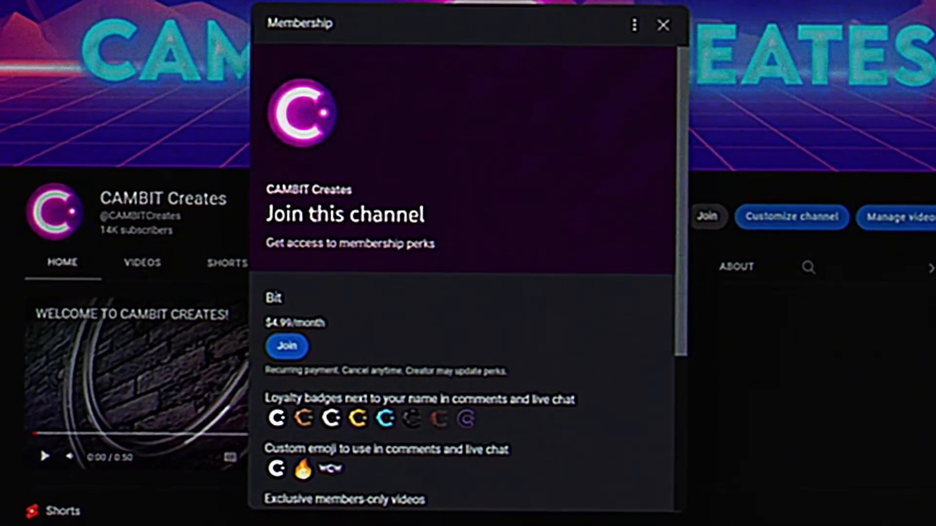